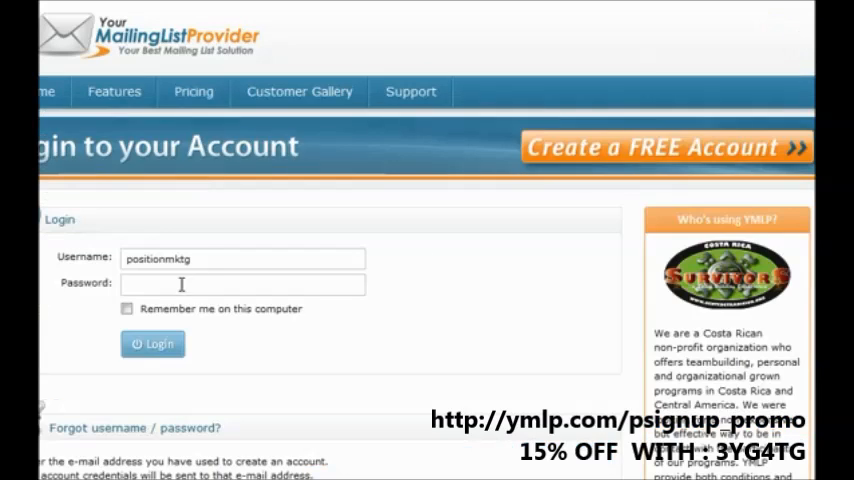
Sign in to the YourMailingListProvider account and land on the dashboard
{"action": "left_click", "coordinate": [152, 344]}
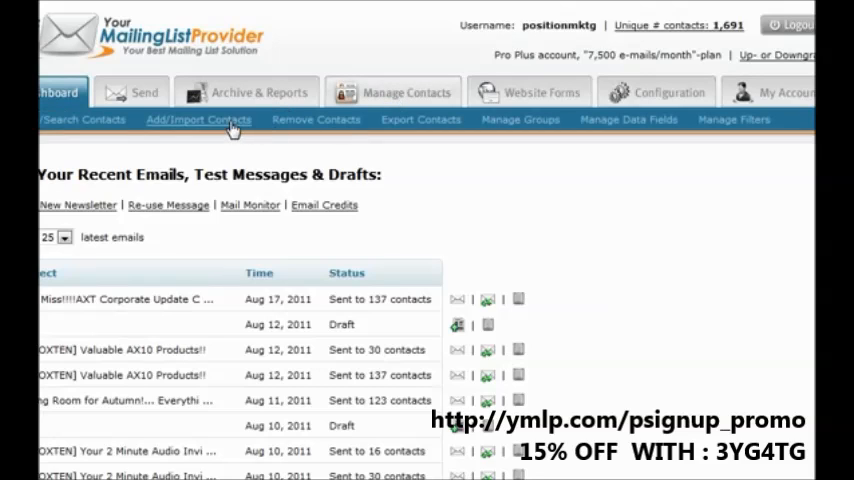
Go to the Add/Import Contacts page under Manage Contacts
{"action": "left_click", "coordinate": [196, 120]}
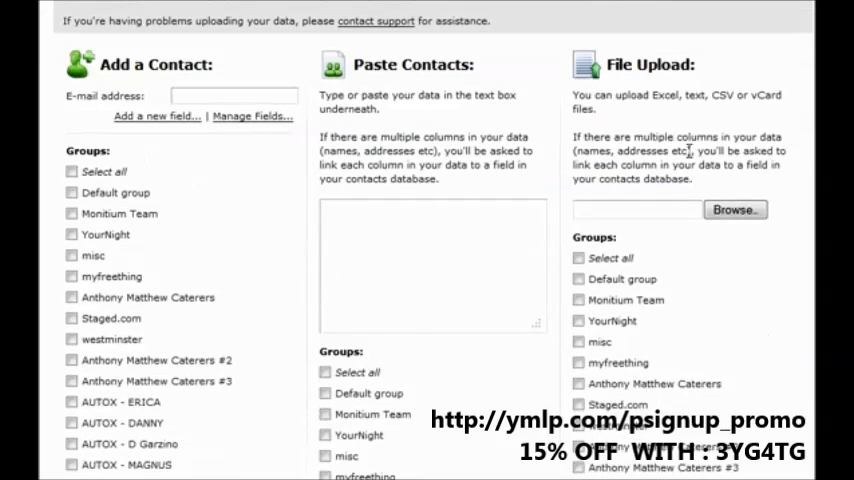
Review the contact import options before switching to the exported Excel spreadsheet
{"action": "scroll", "scroll_direction": "down", "scroll_amount": 3}
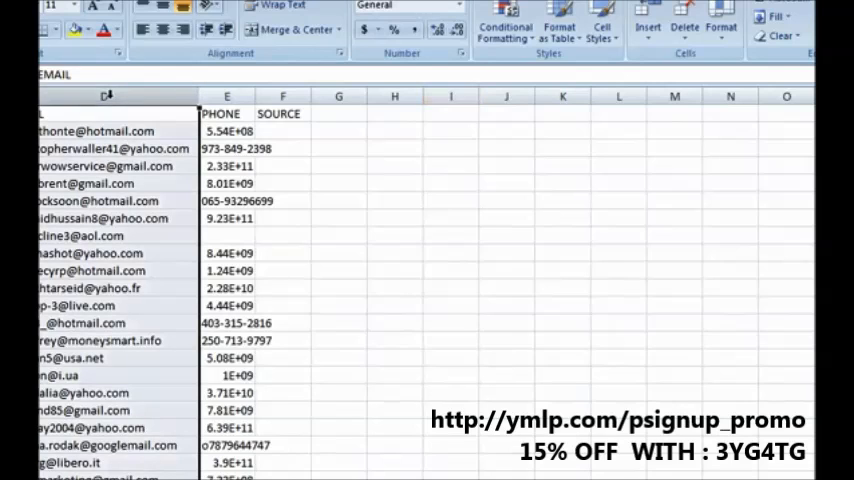
Copy the EMAIL column from the spreadsheet for pasting into Notepad
{"action": "right_click", "coordinate": [104, 96]}
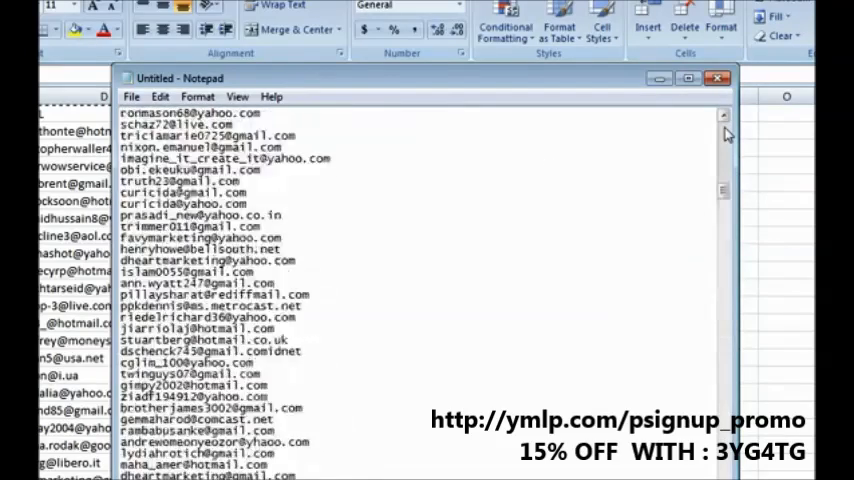
Move the Notepad email list into the website's Paste Contacts box
{"action": "scroll", "scroll_direction": "up", "scroll_amount": 3}
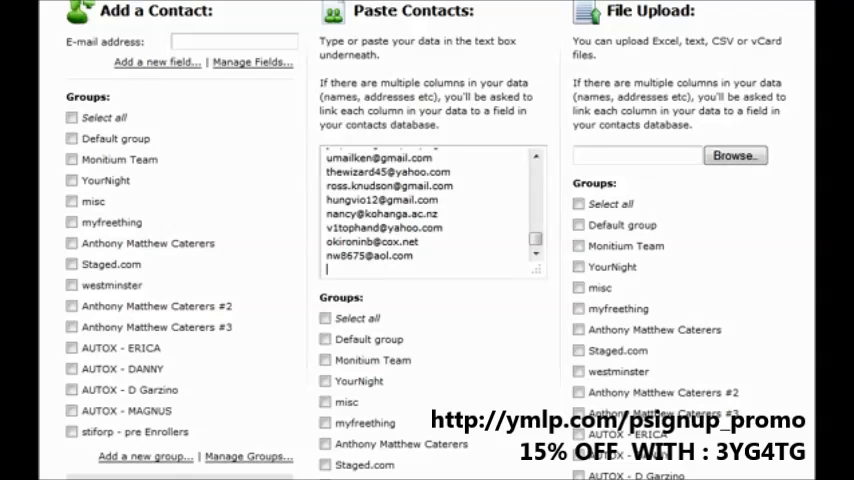
Submit the pasted addresses and view the import report of contacts added and 5 not added
{"action": "scroll", "scroll_direction": "up", "scroll_amount": 3}
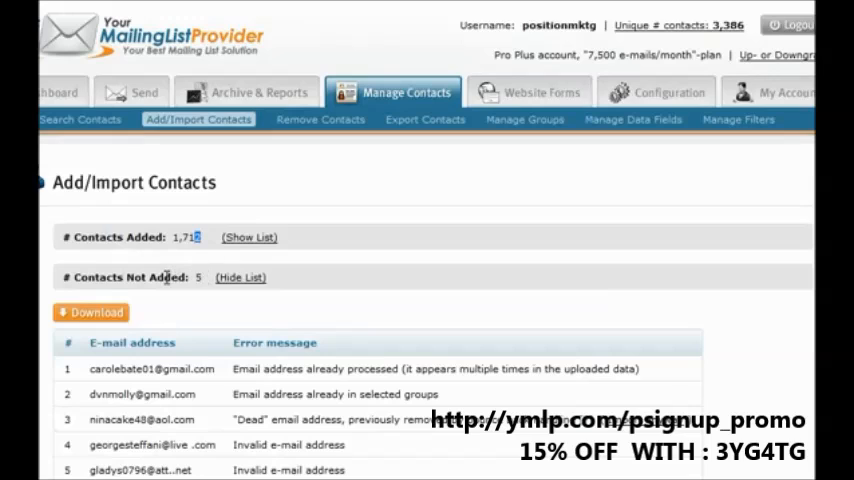
Start a new newsletter from the Send section
{"action": "left_click", "coordinate": [132, 92]}
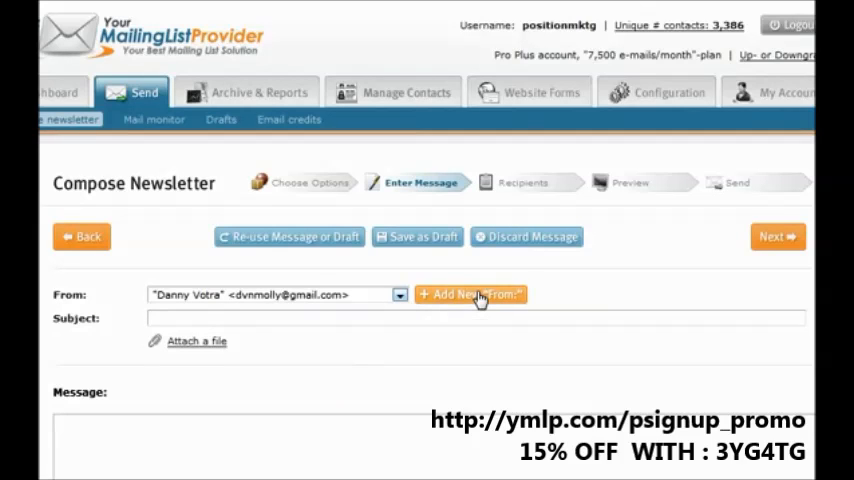
Enter 'subject' as the newsletter subject and continue to the Recipients step
{"action": "type", "text": "subject"}
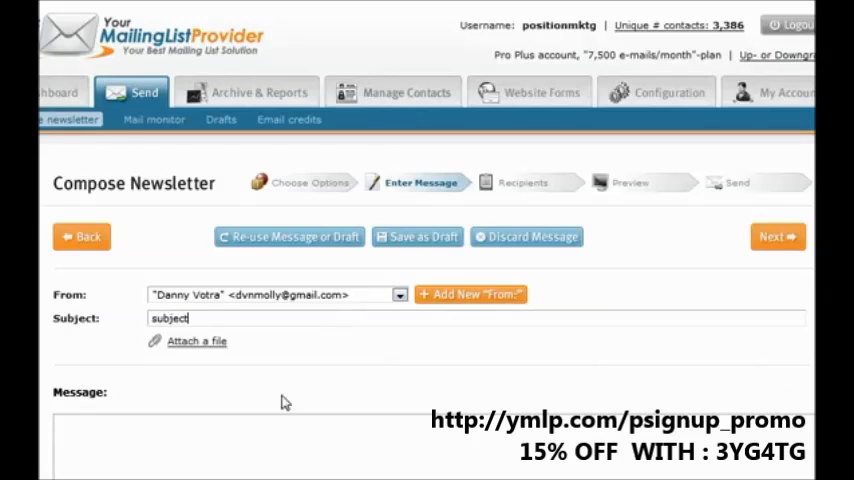
{"action": "left_click", "coordinate": [776, 236]}
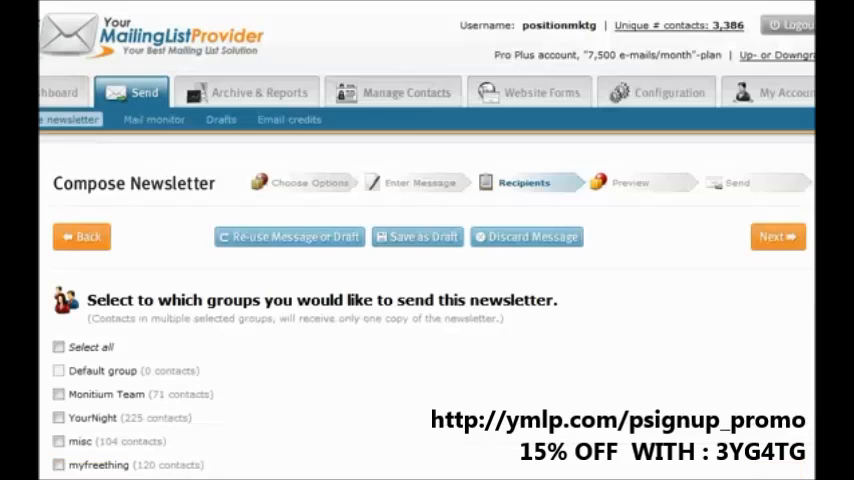